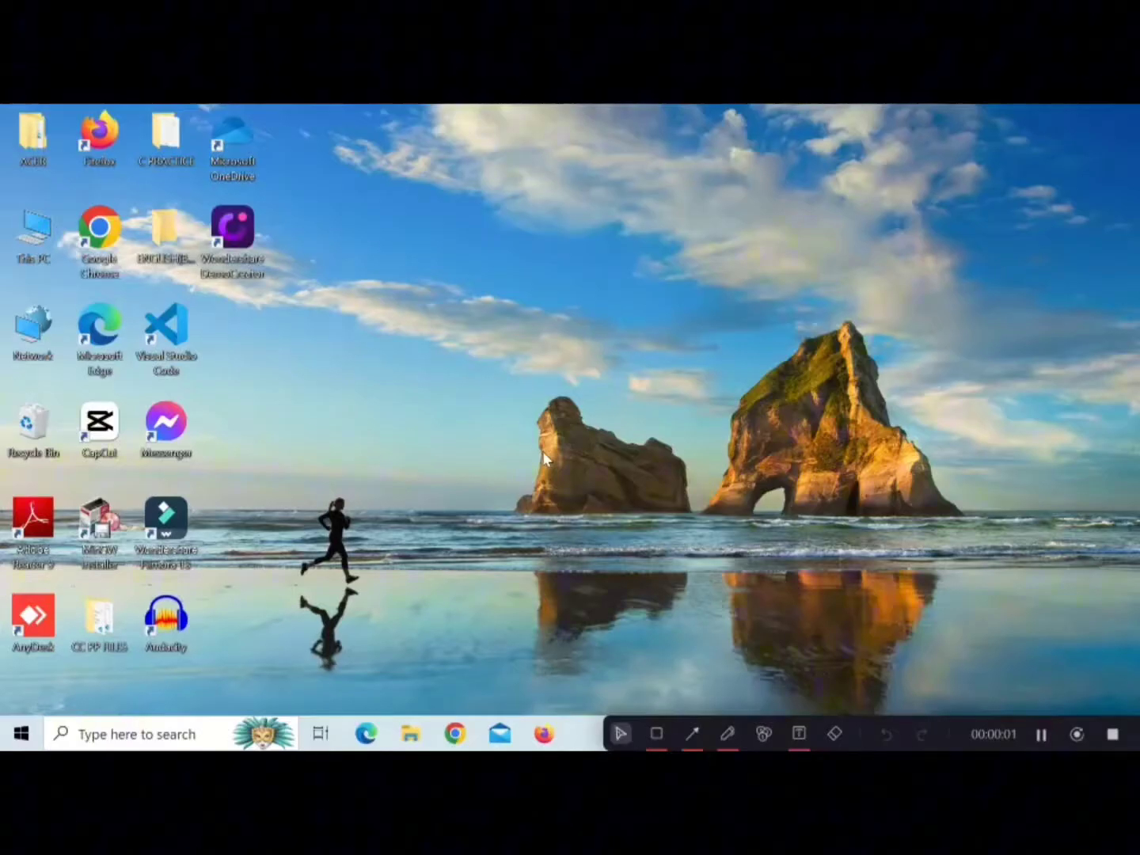
mouse_move(61, 718)
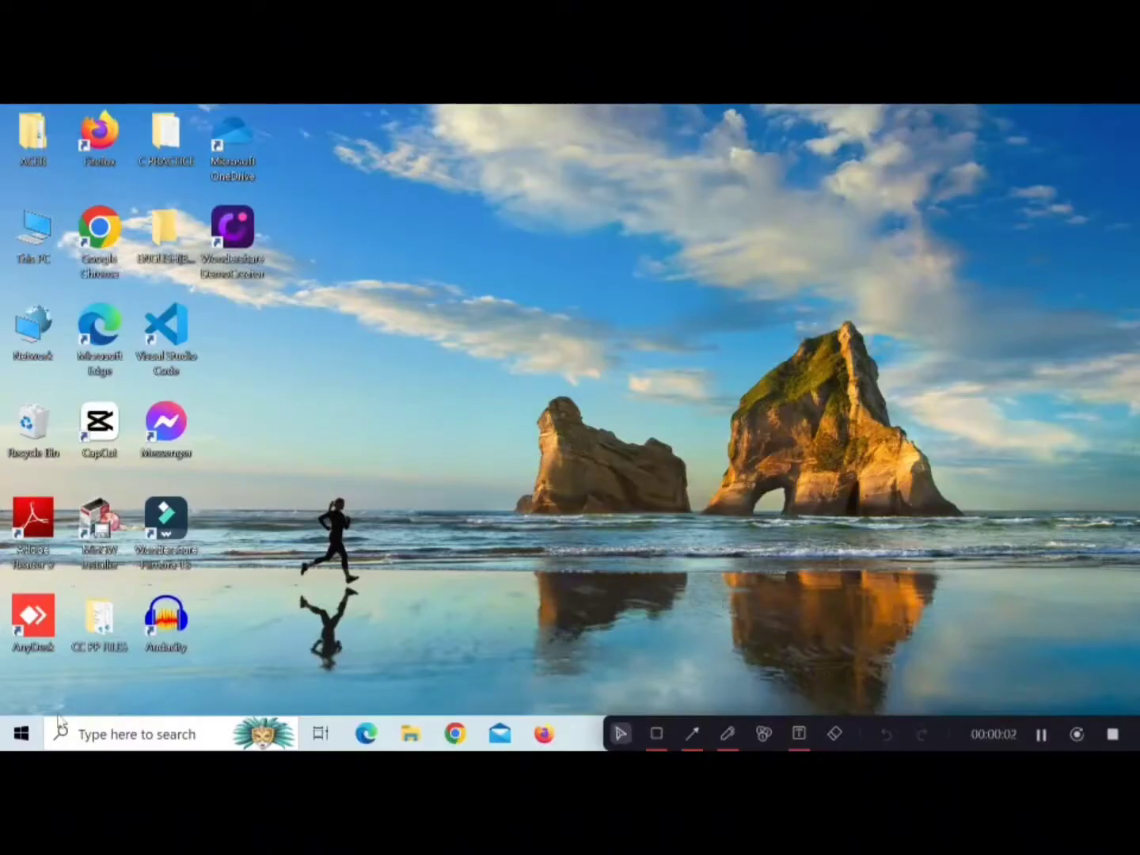
- Launch Task Manager from the Start button's quick link menu
right_click(19, 733)
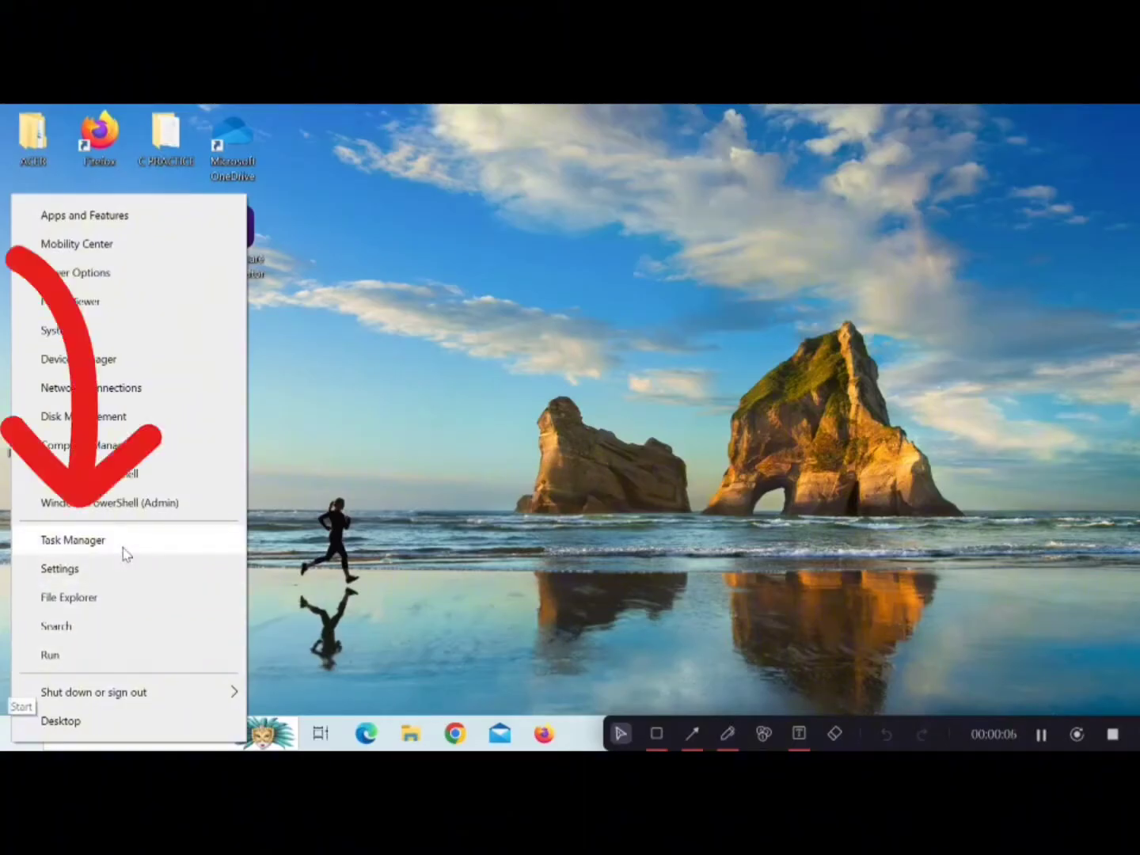
left_click(73, 539)
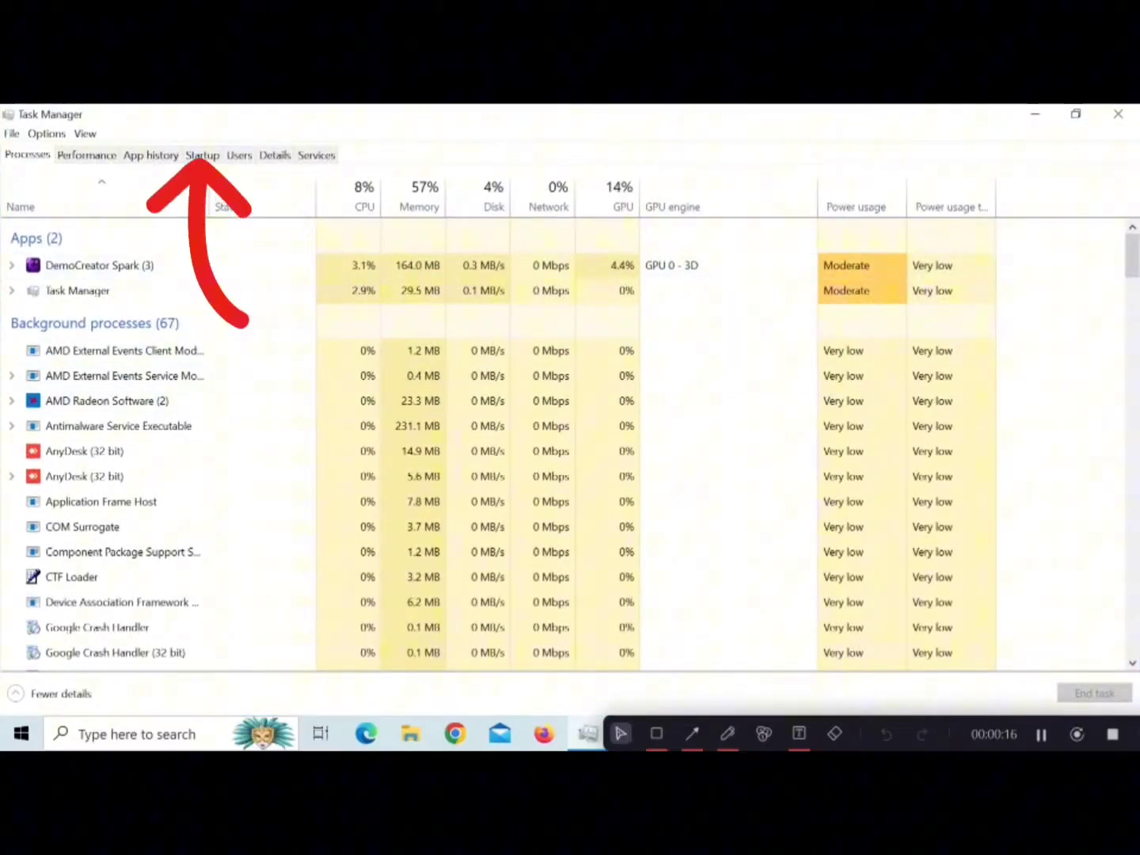
- Disable the Messenger entry in the Startup list so it no longer launches at sign-in
left_click(203, 155)
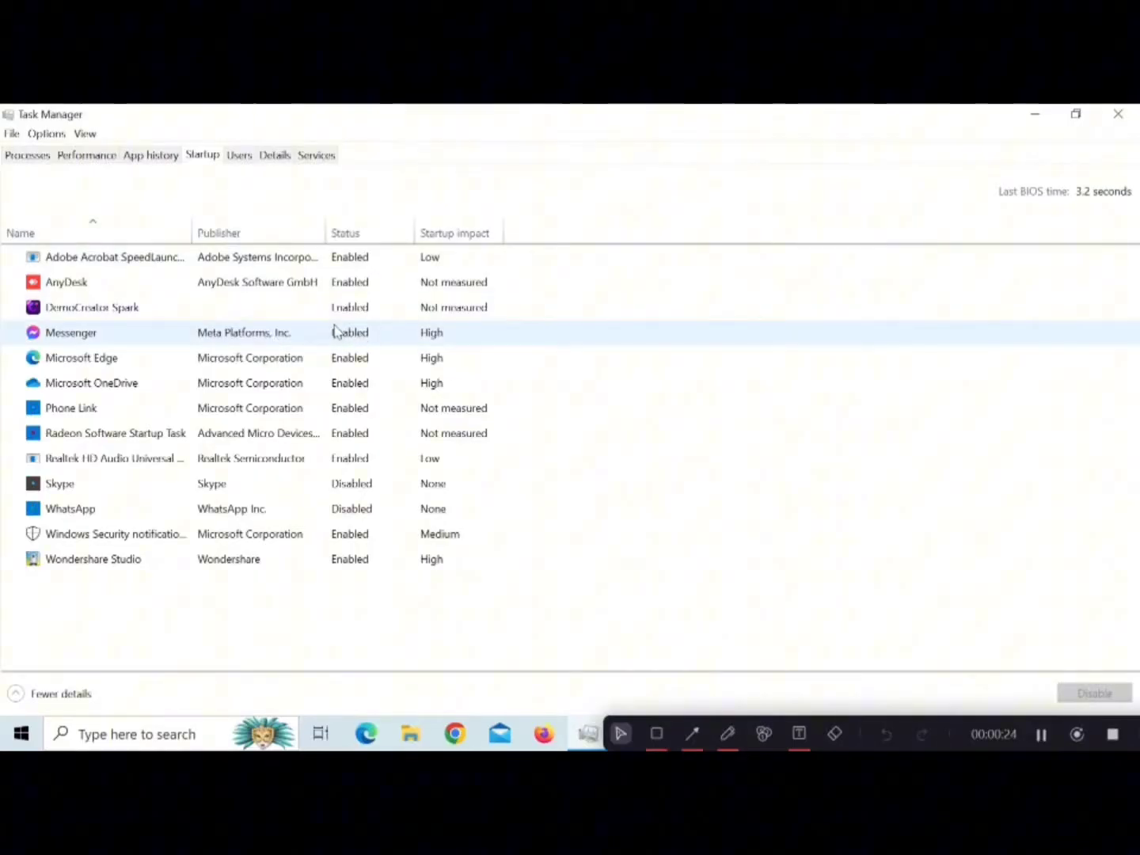
left_click(71, 333)
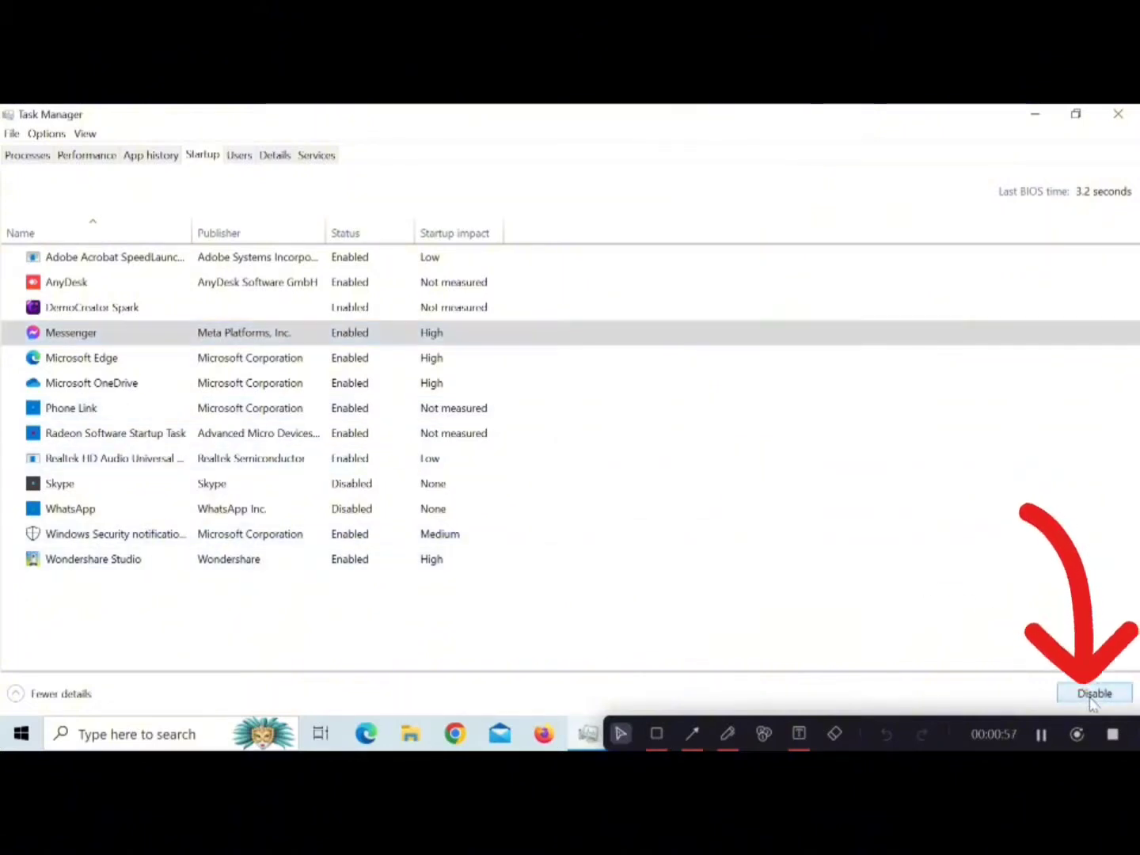
left_click(1095, 693)
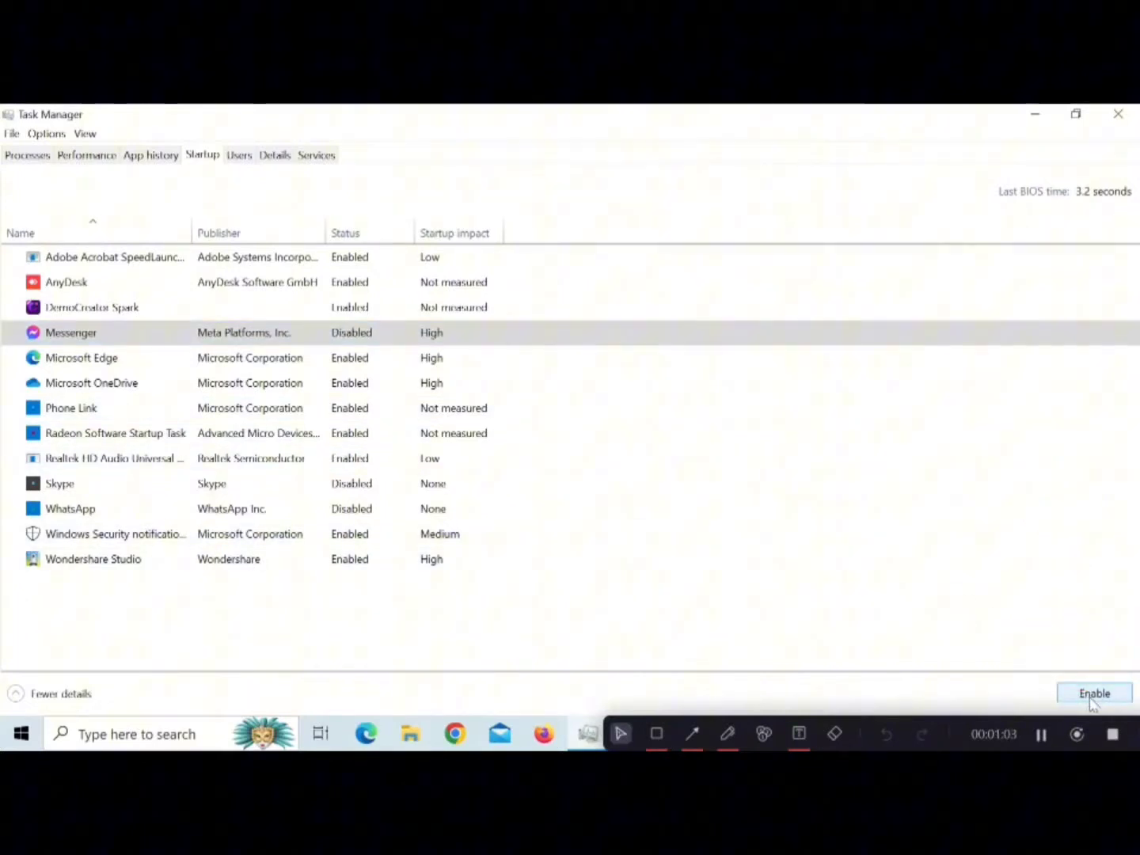